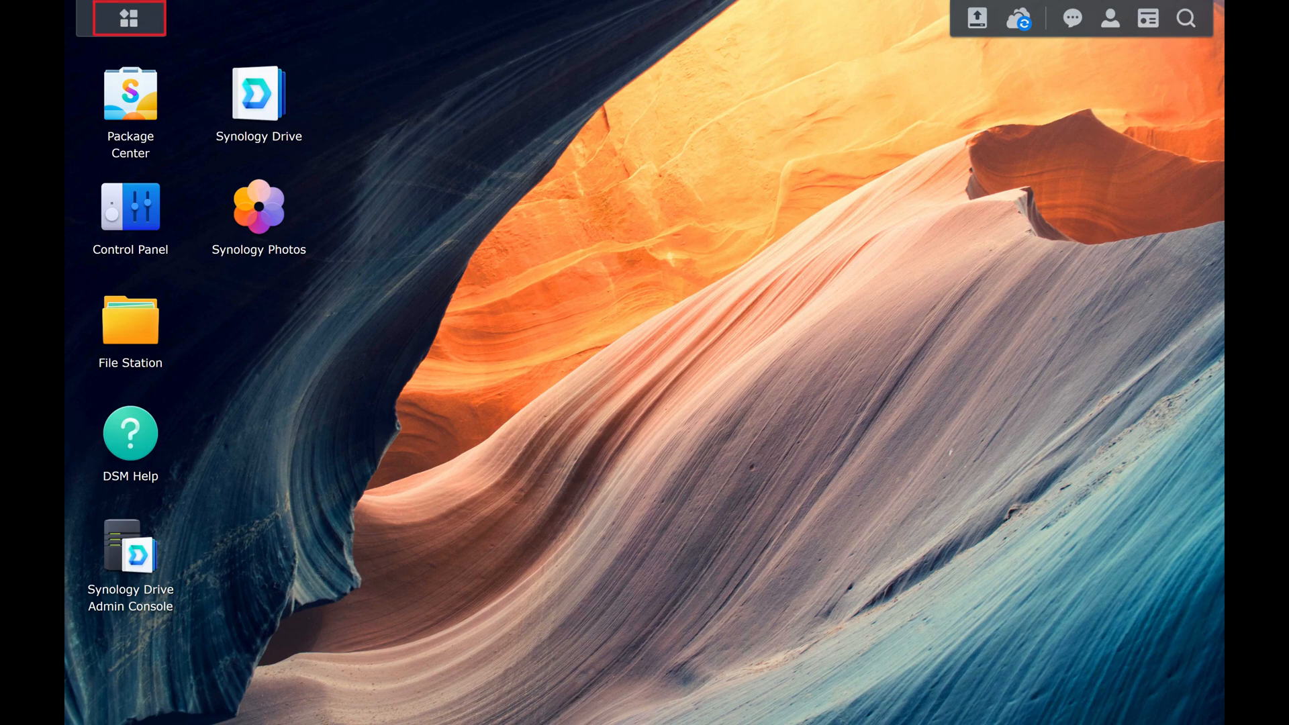
Launch Universal Search from the DSM Main Menu
click(124, 18)
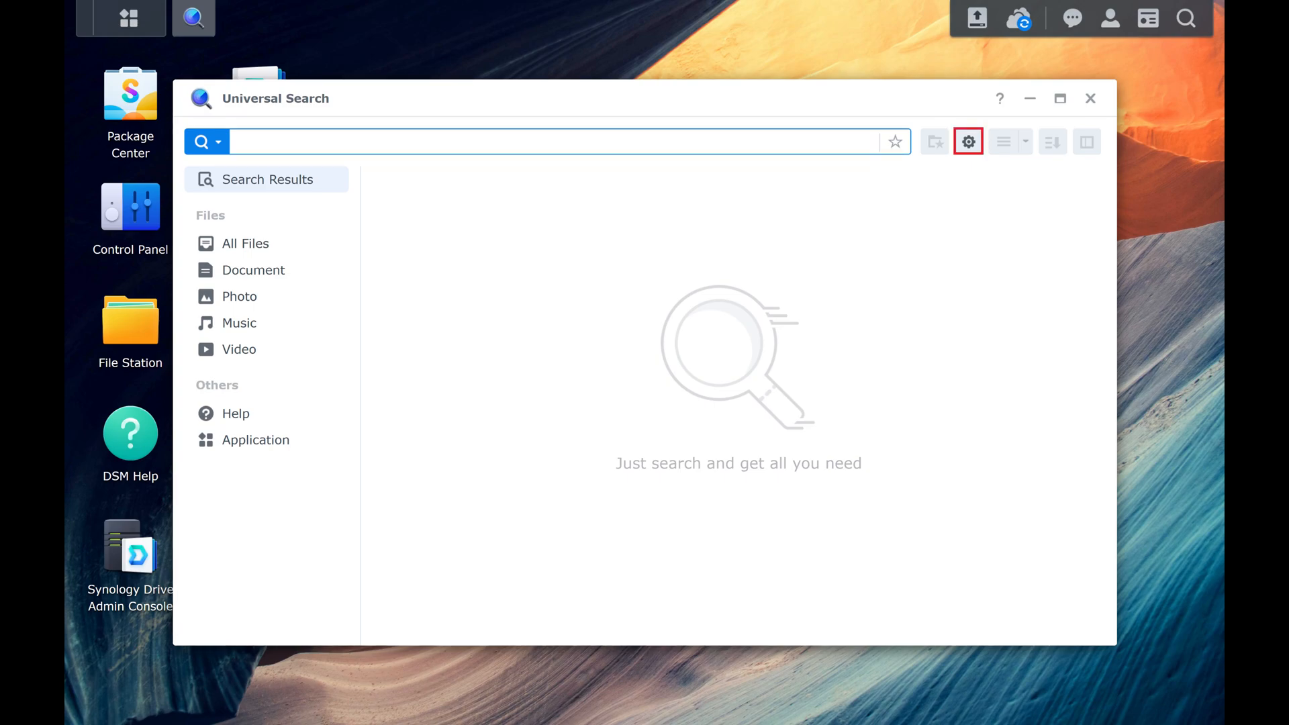
Reach the Indexed Folder list via Universal Search preferences' File Indexing section
click(968, 141)
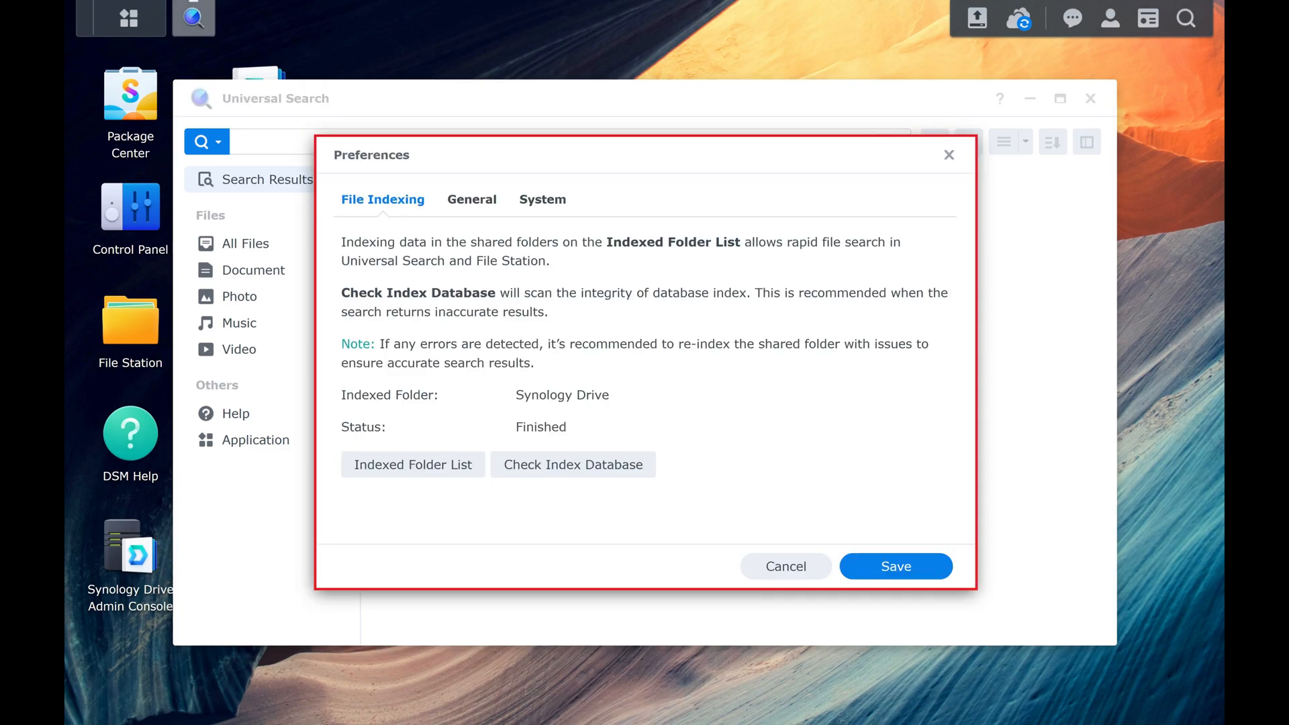
click(383, 199)
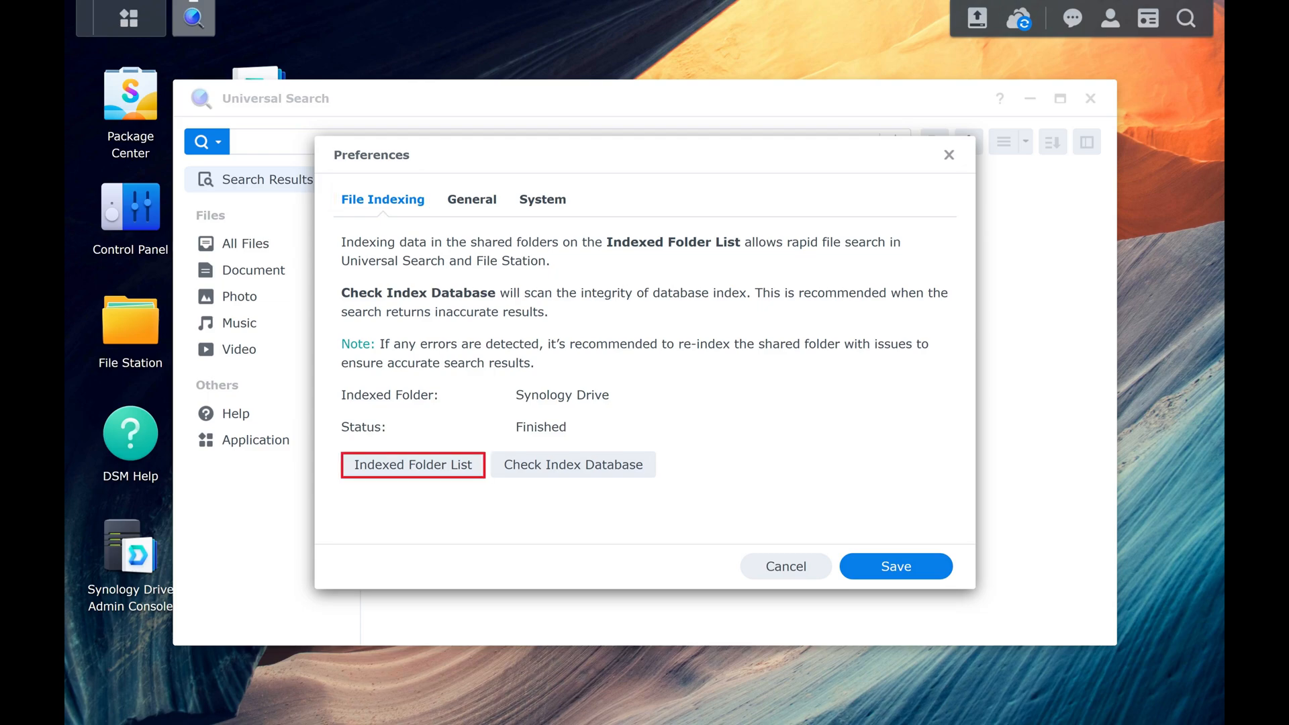
click(412, 464)
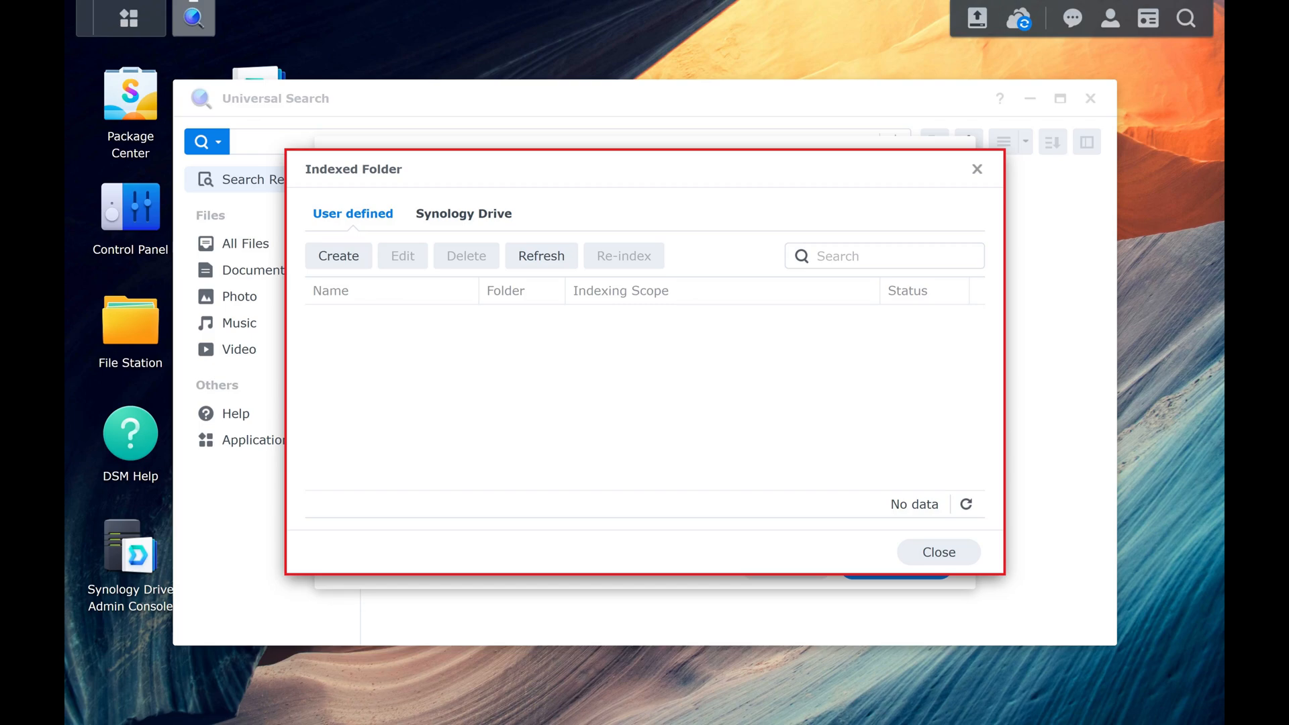
Begin a new user-defined indexed folder, showing the blank Create Indexed Folder form
click(338, 255)
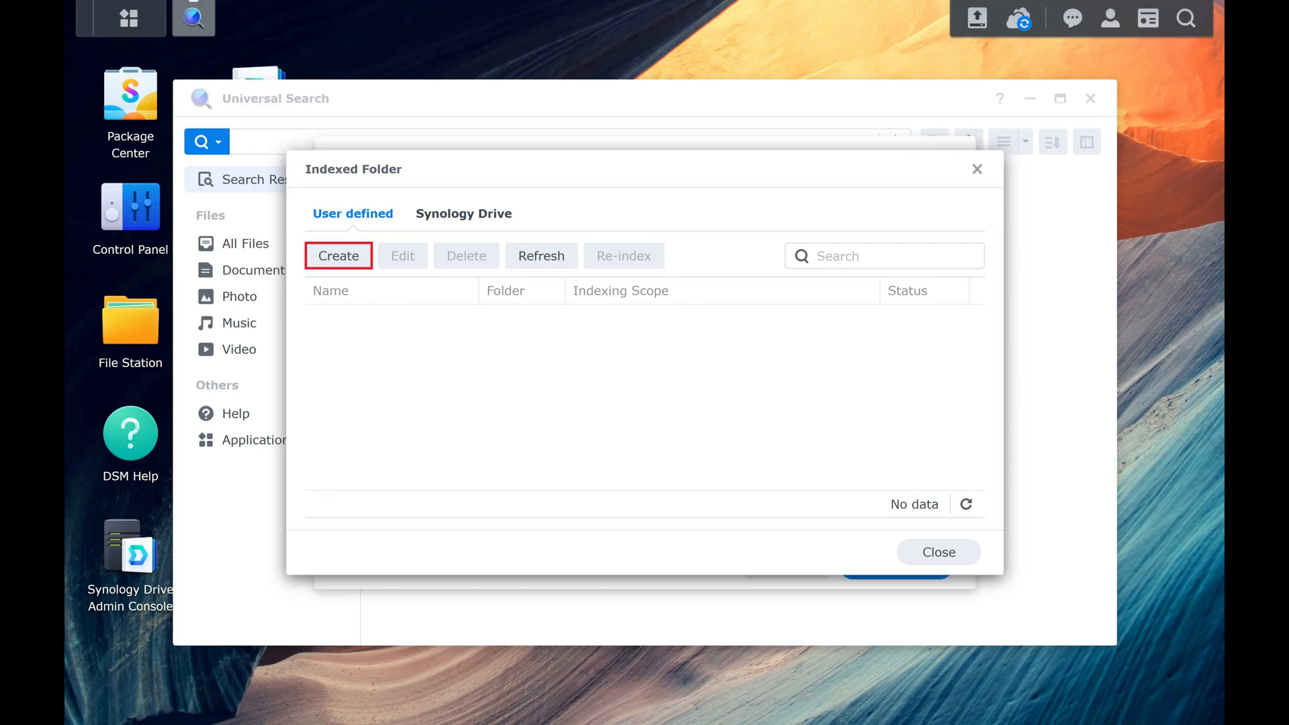
click(338, 255)
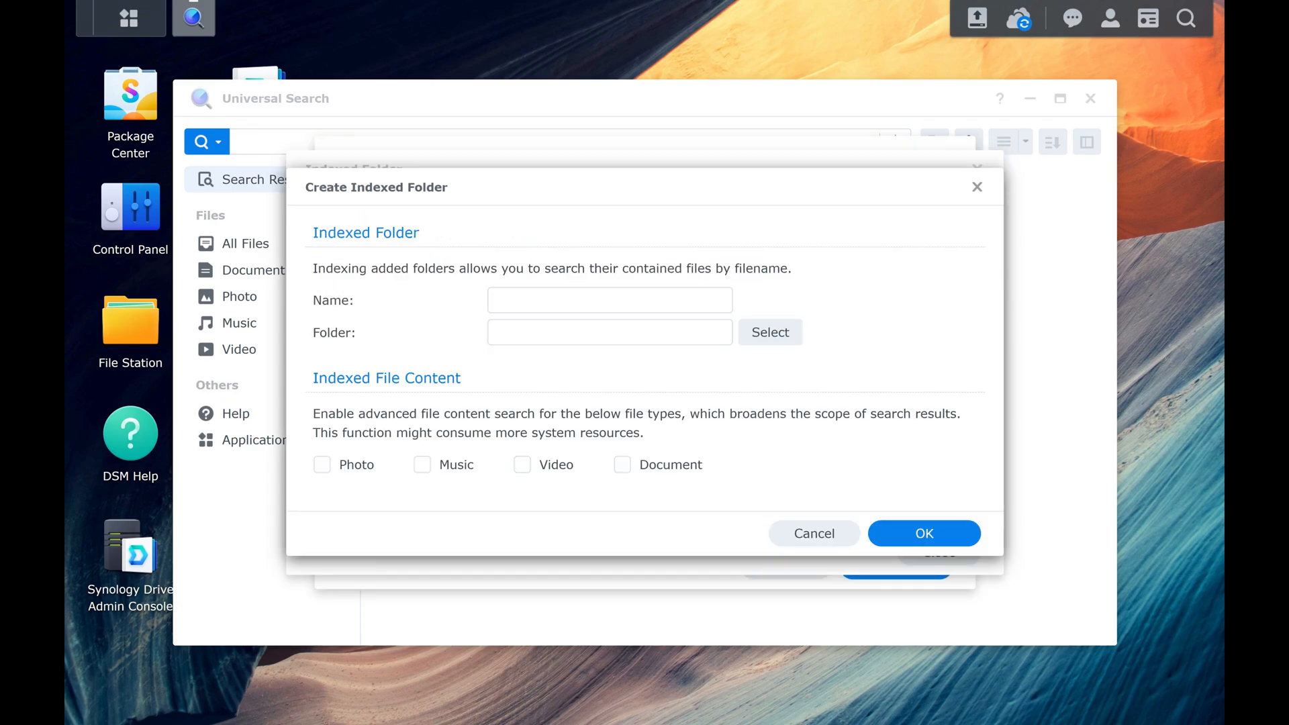
Name the indexed folder 'Plex' and choose the /Plex shared folder as its target
click(610, 300)
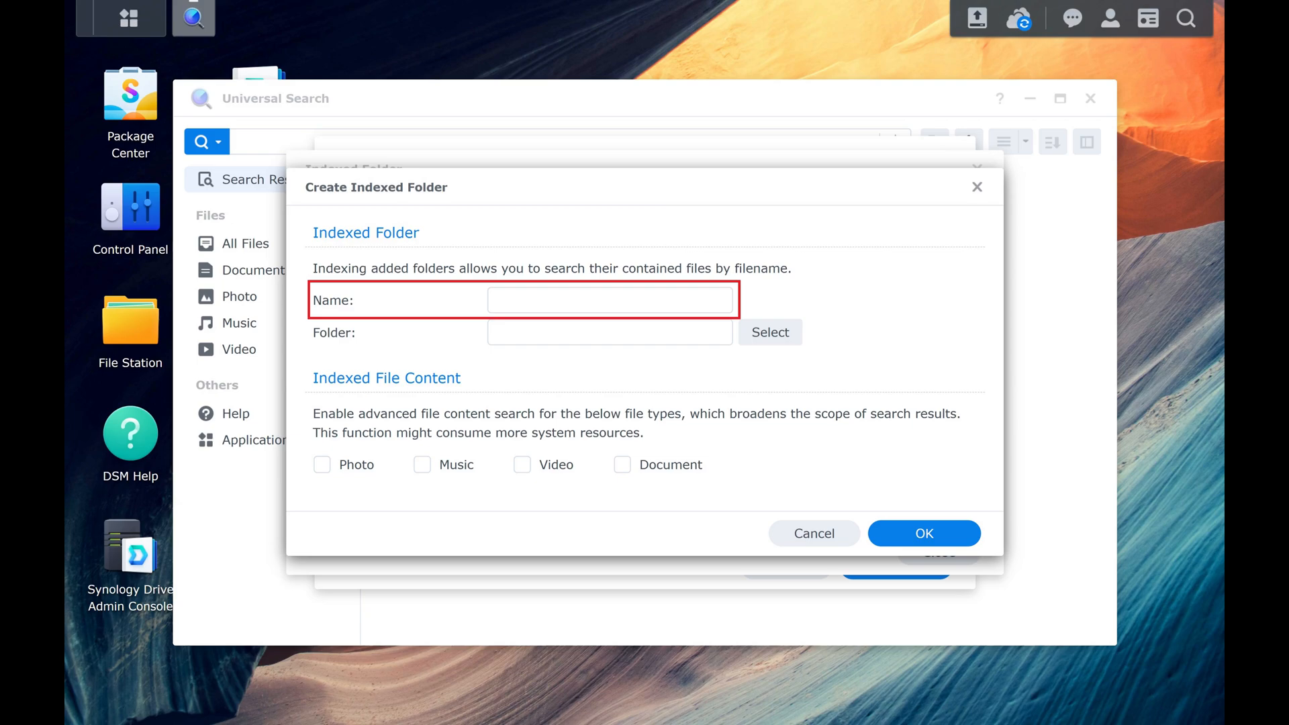
text(Plex)
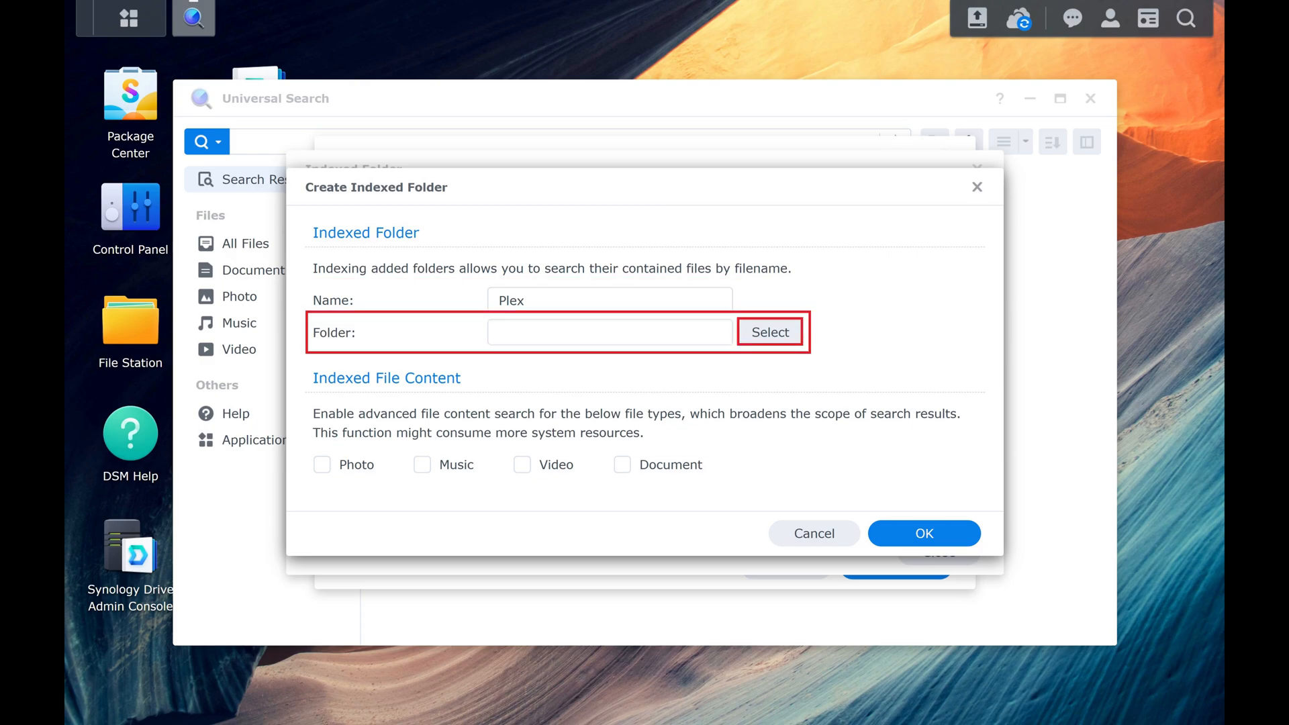
click(768, 332)
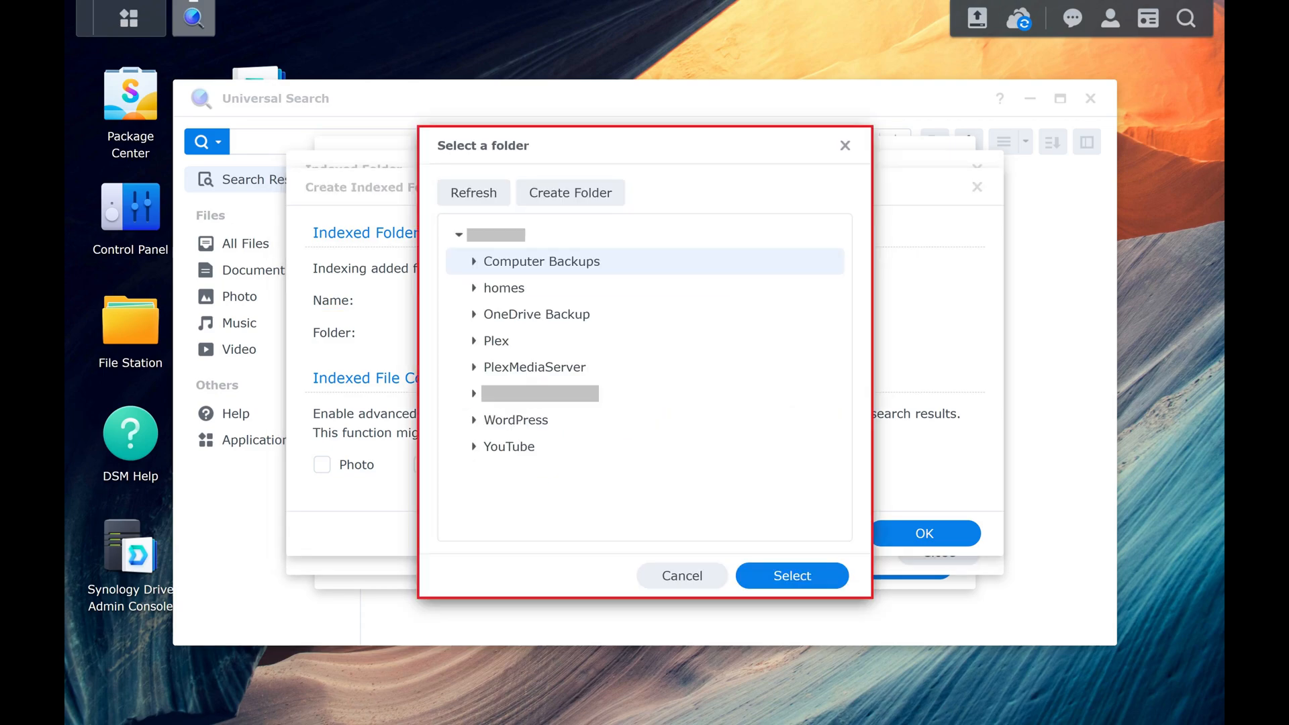
click(496, 340)
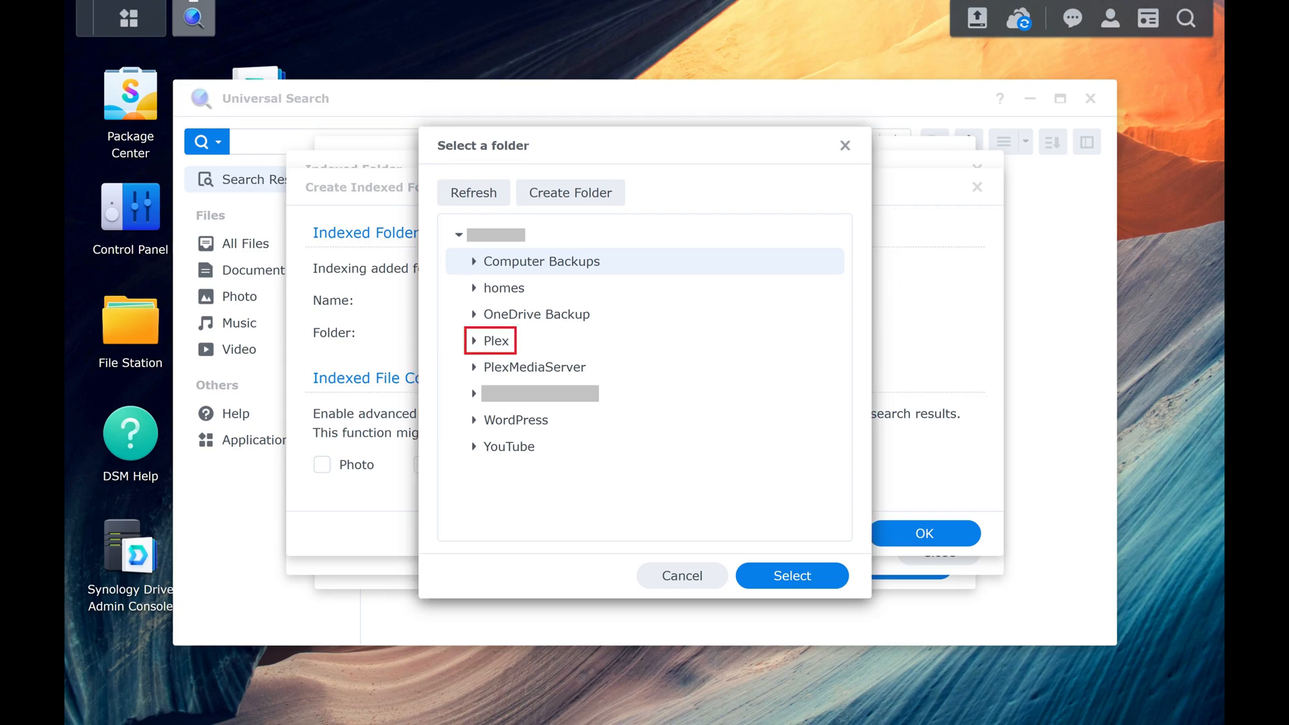
click(496, 339)
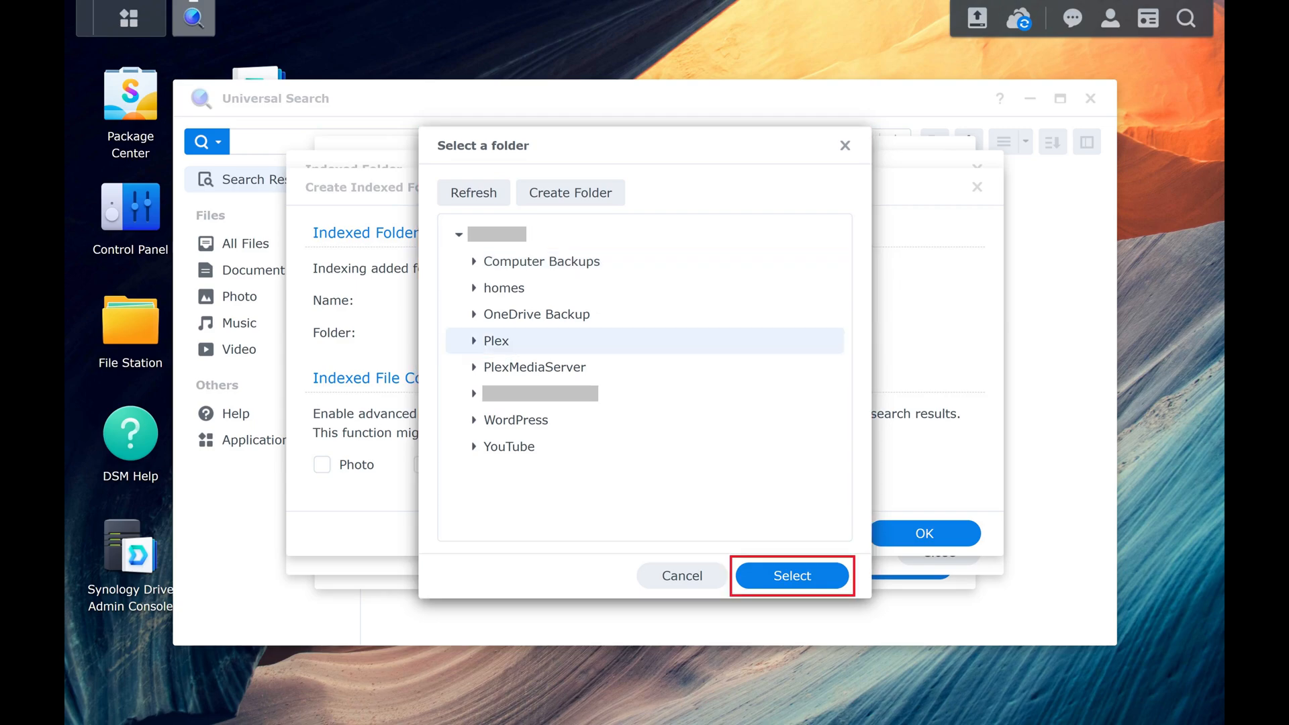
click(789, 576)
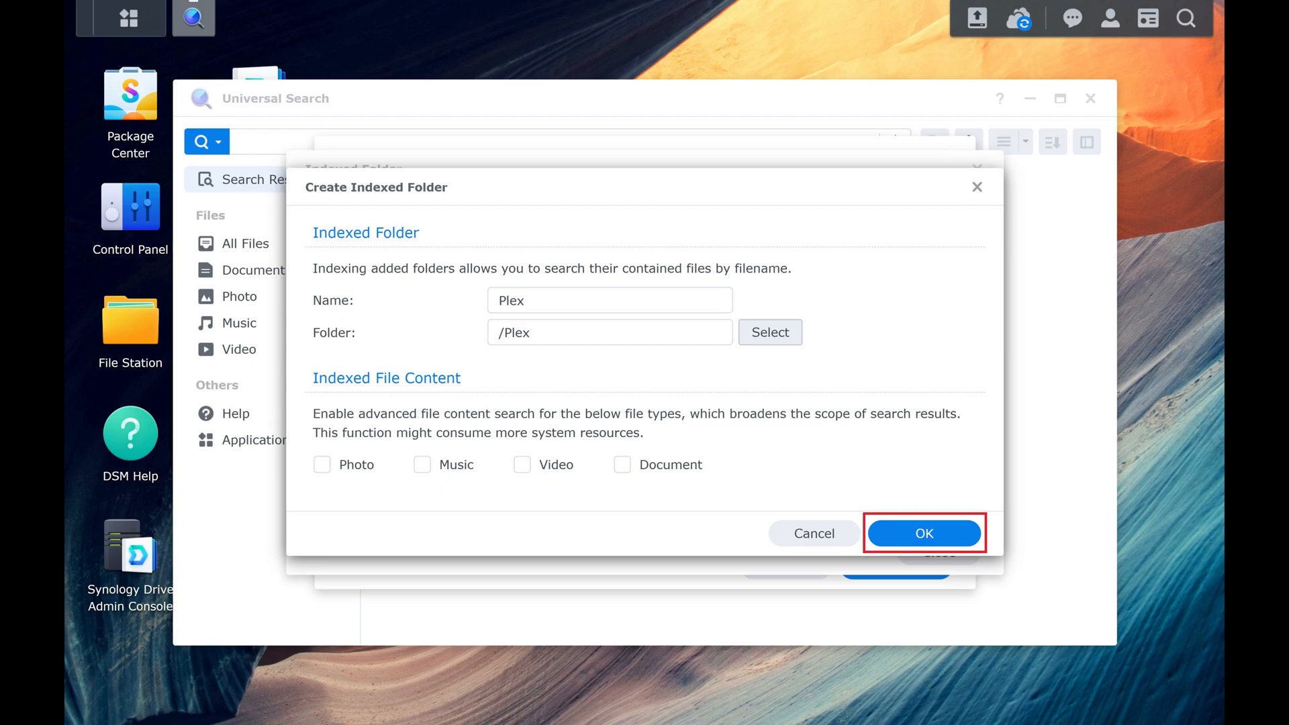
Confirm creation so 'Plex' at /Plex is listed with status Indexing
click(923, 533)
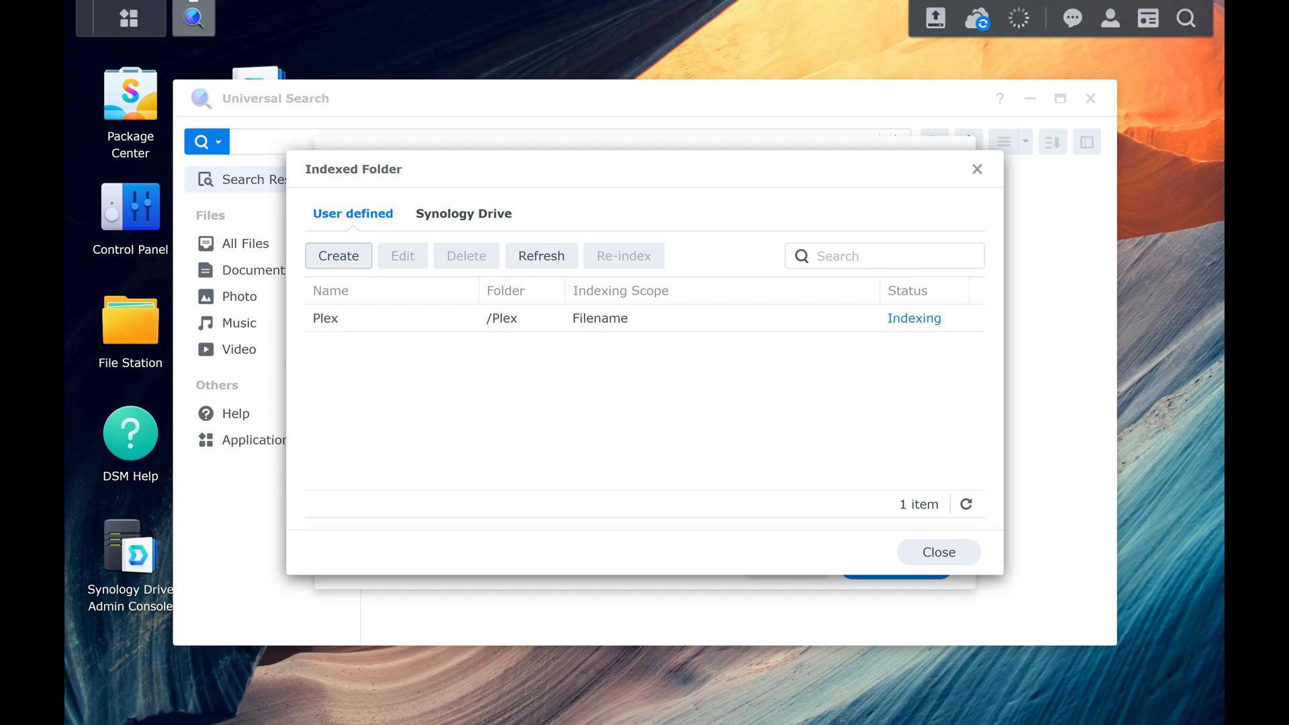